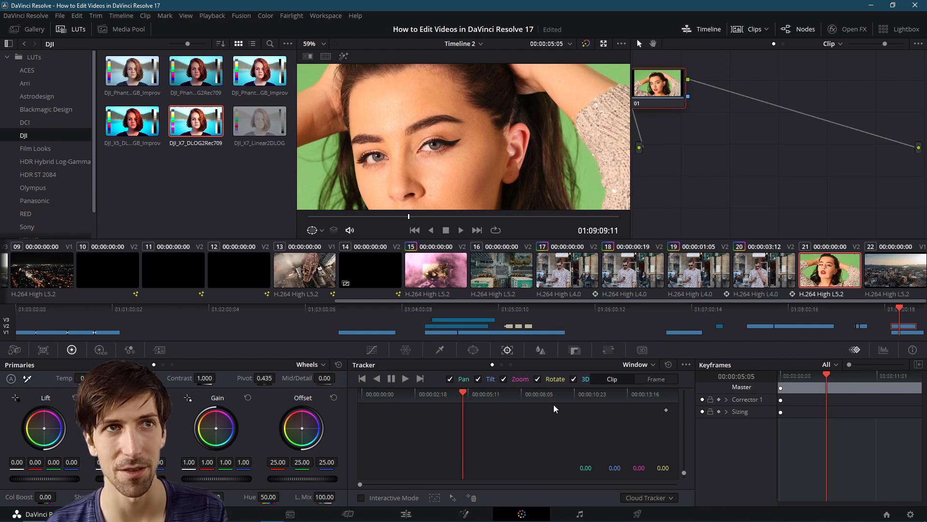
pyautogui.moveTo(673, 117)
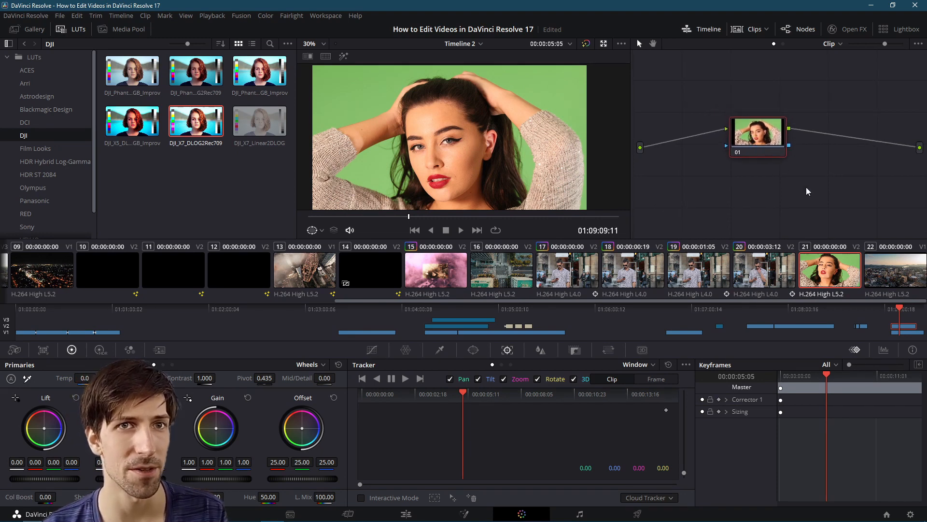
# - Preview the city aerial and green-screen clips, glance at Color Warper, then return to Qualifier
pyautogui.click(895, 269)
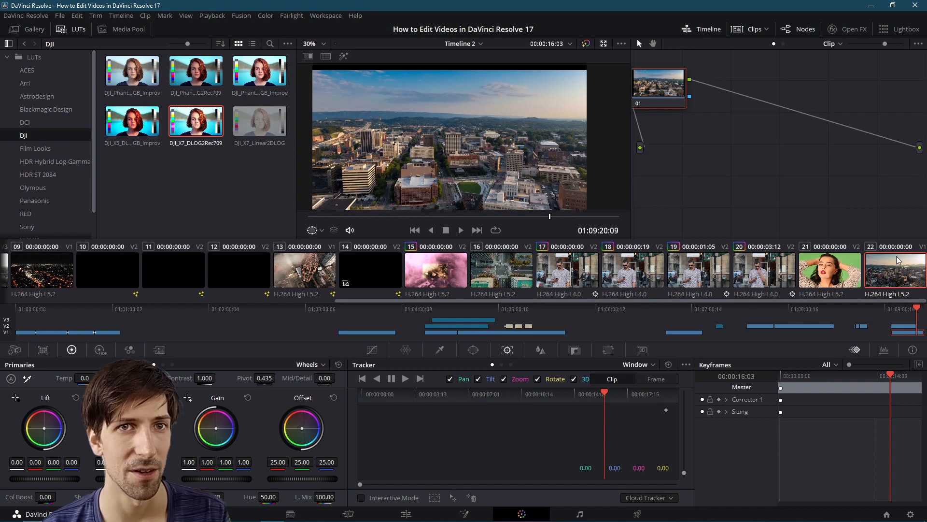
pyautogui.moveTo(910, 339)
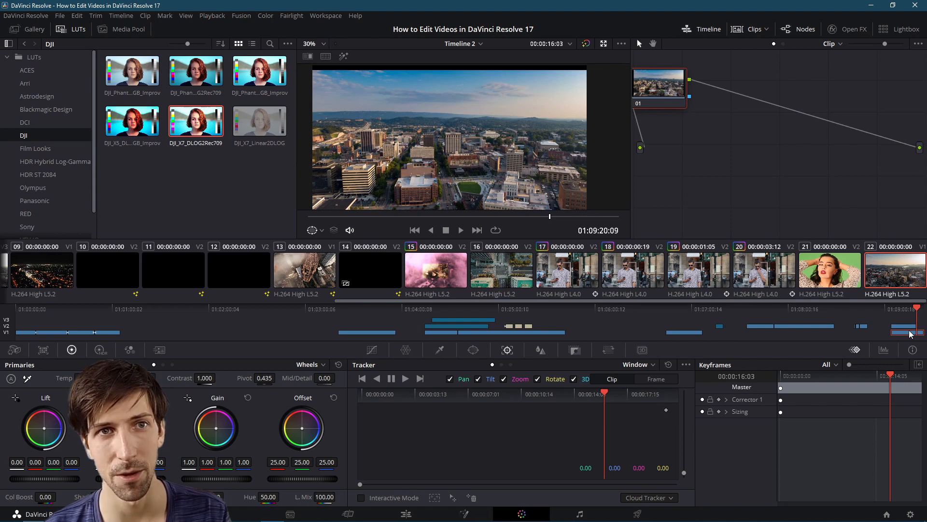
pyautogui.click(829, 270)
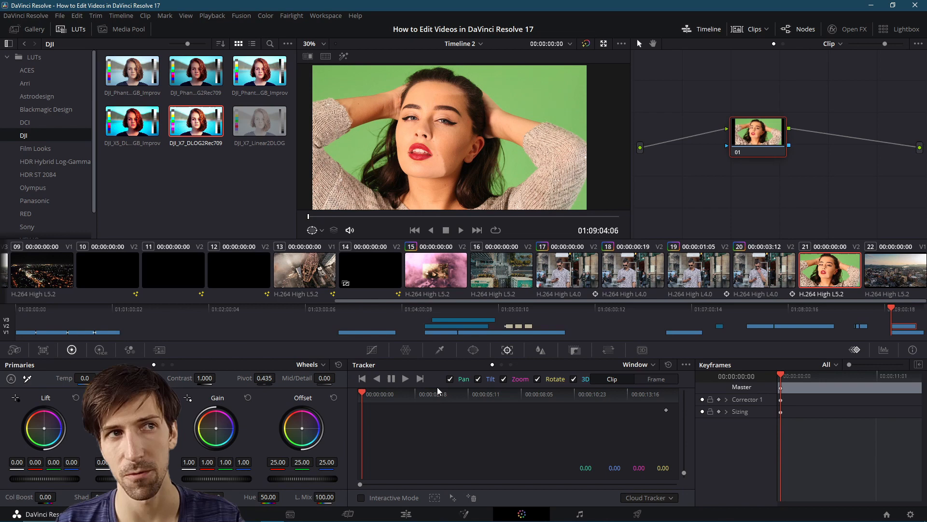
pyautogui.moveTo(452, 346)
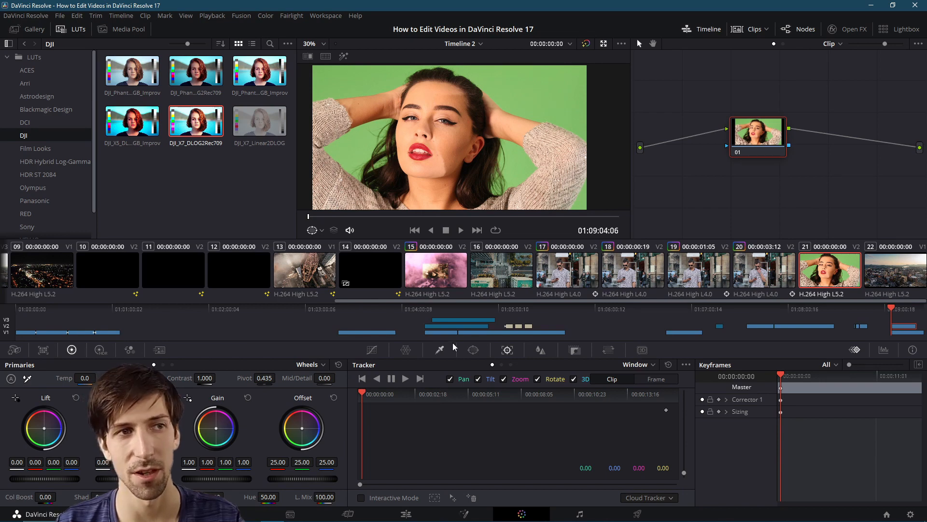
pyautogui.moveTo(440, 350)
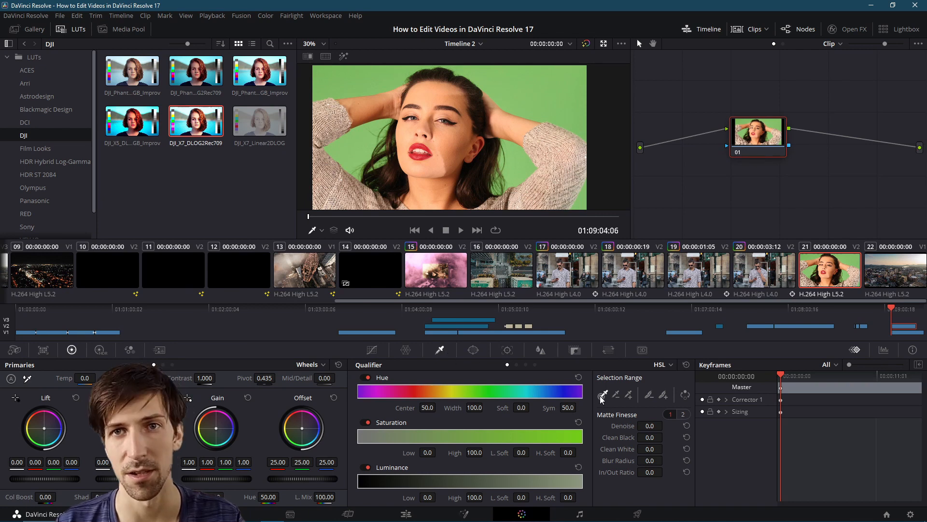
pyautogui.moveTo(603, 395)
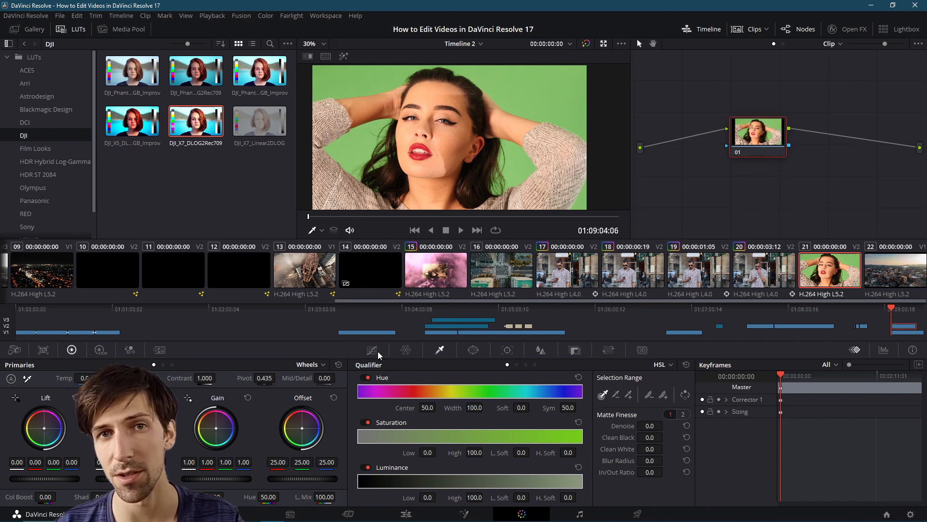
pyautogui.click(406, 350)
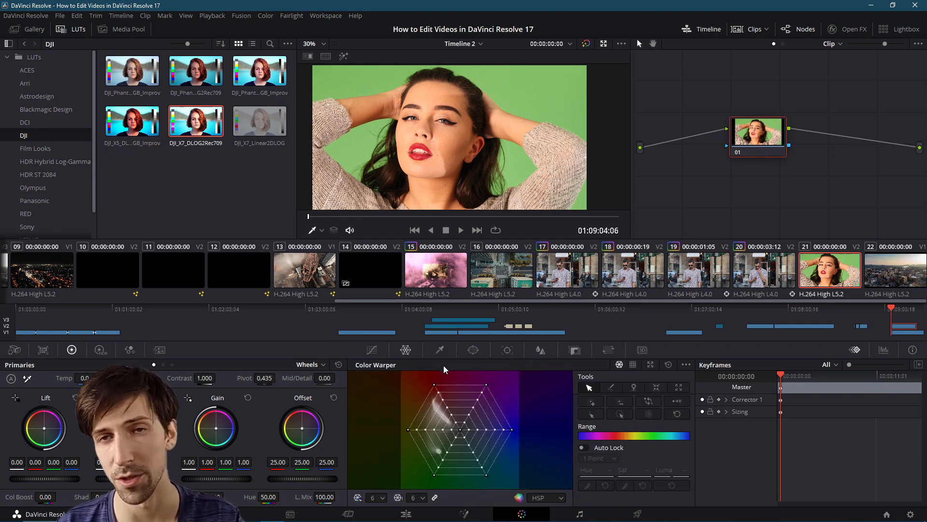
pyautogui.moveTo(440, 350)
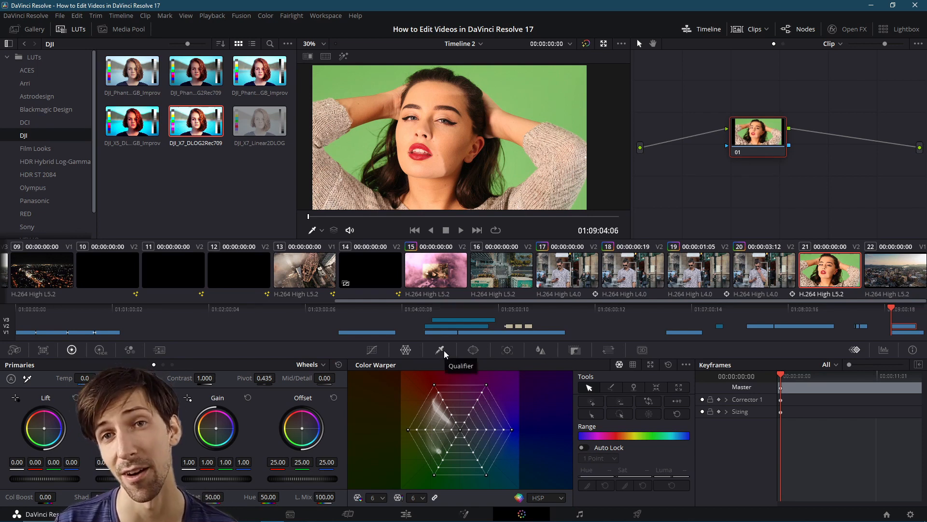
pyautogui.click(443, 349)
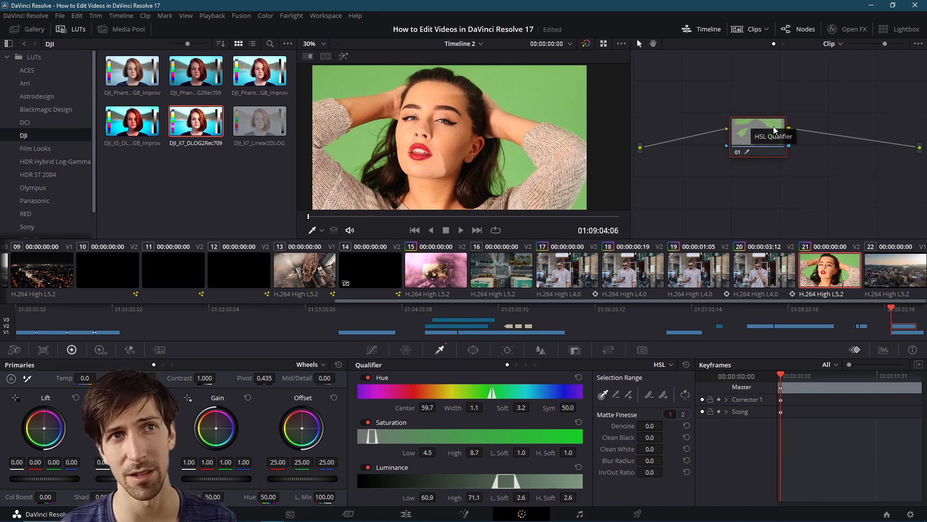
pyautogui.moveTo(777, 165)
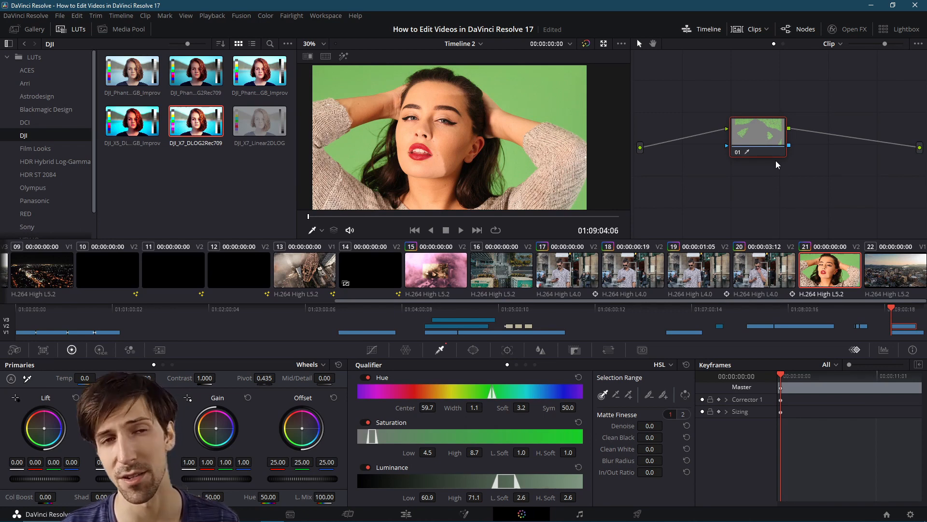
pyautogui.moveTo(864, 173)
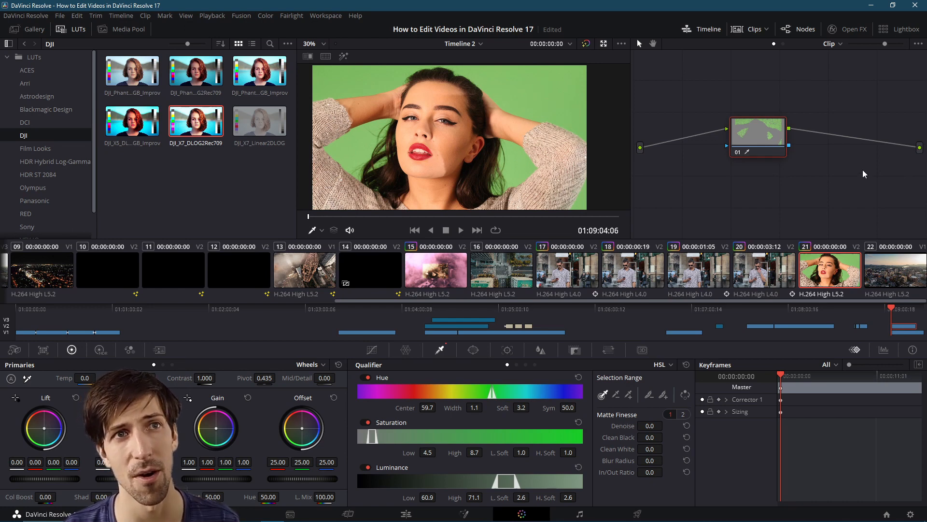
pyautogui.moveTo(897, 161)
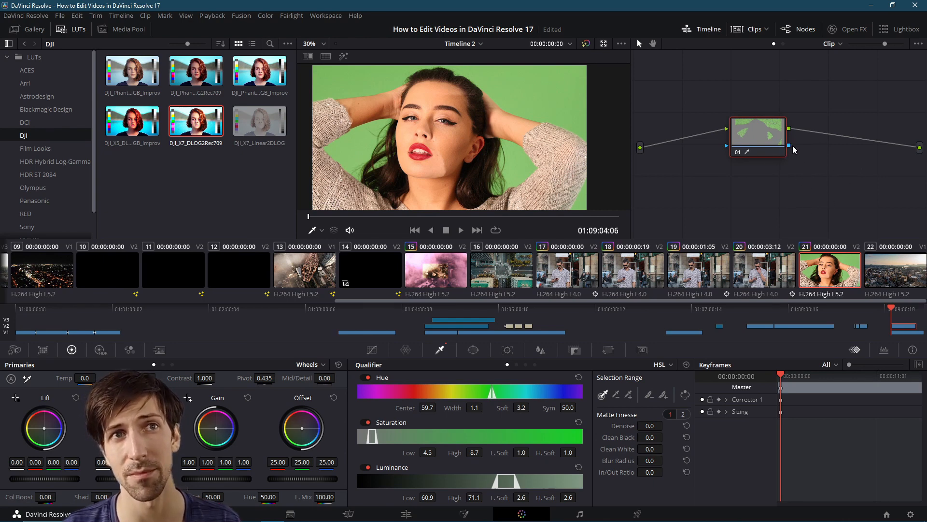
pyautogui.moveTo(824, 156)
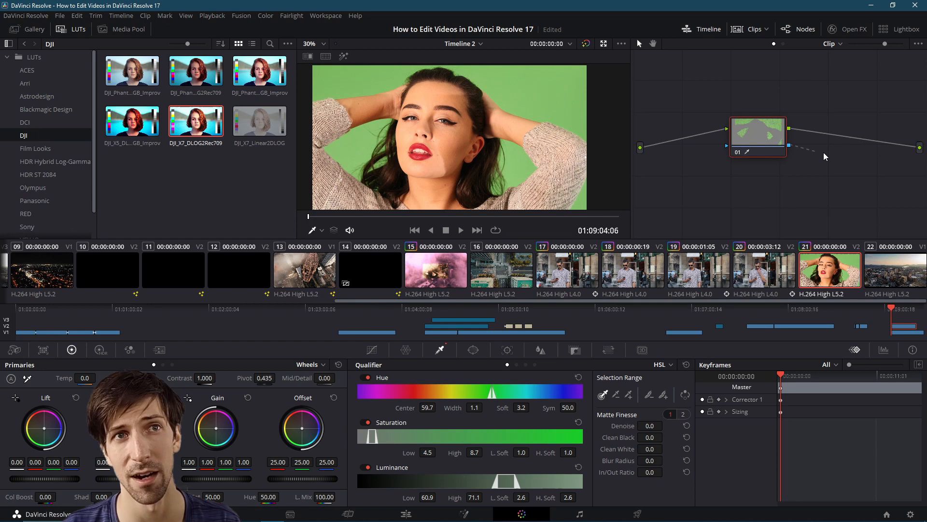
# - Add an Alpha Output fed by the node's alpha, then view the node's Key controls
pyautogui.rightClick(824, 156)
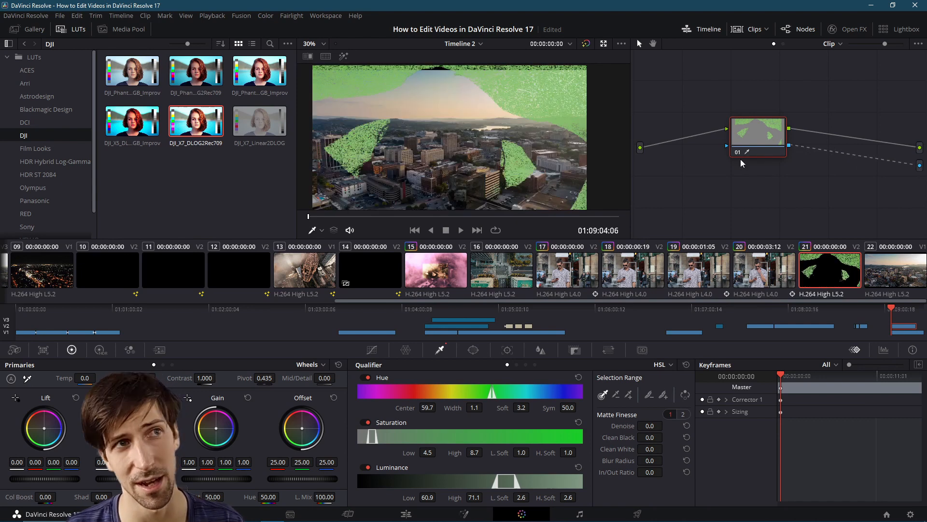
pyautogui.moveTo(746, 158)
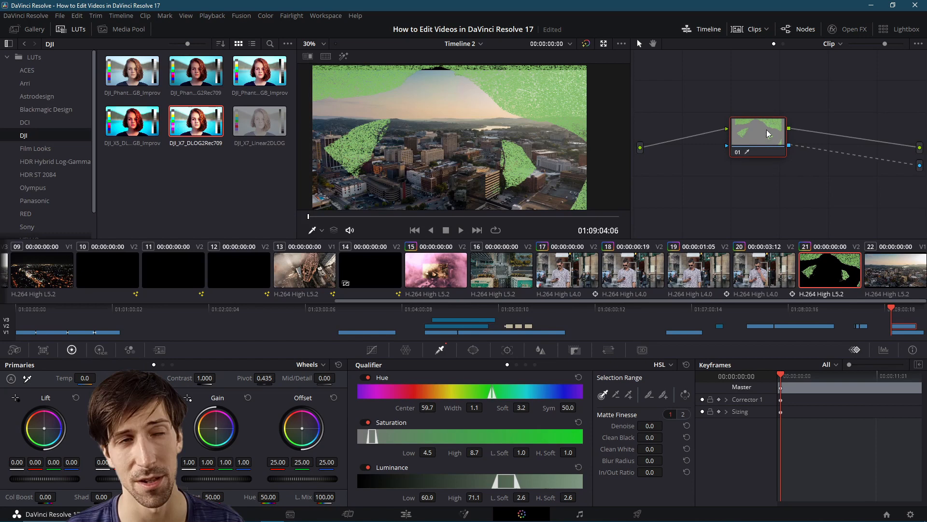
pyautogui.moveTo(779, 168)
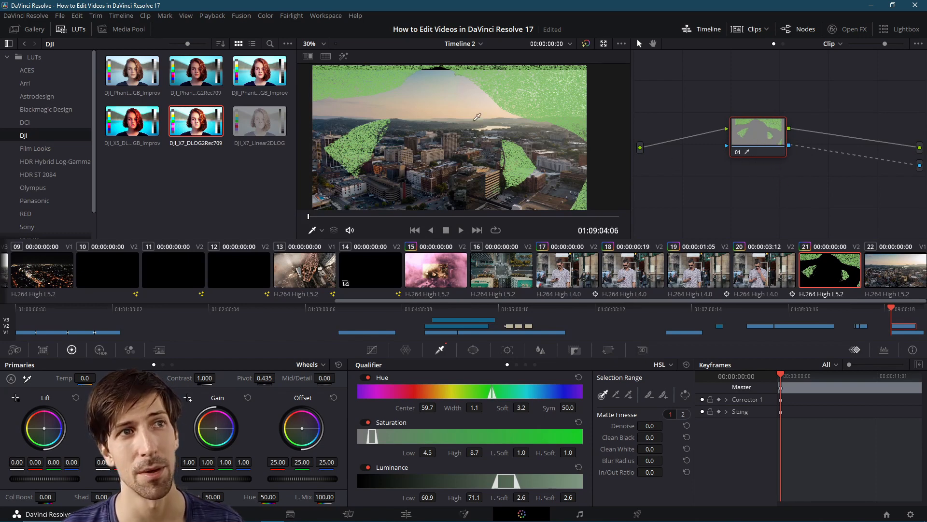
pyautogui.moveTo(528, 94)
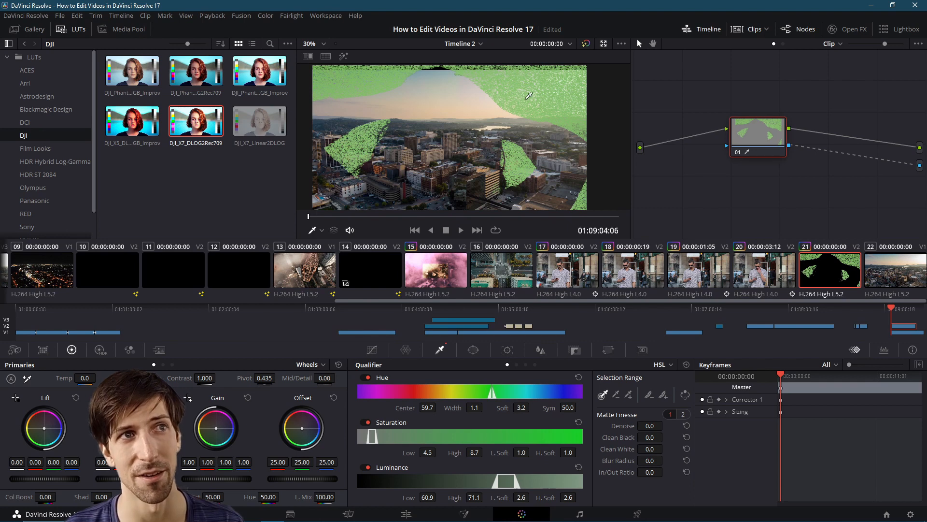
pyautogui.moveTo(537, 172)
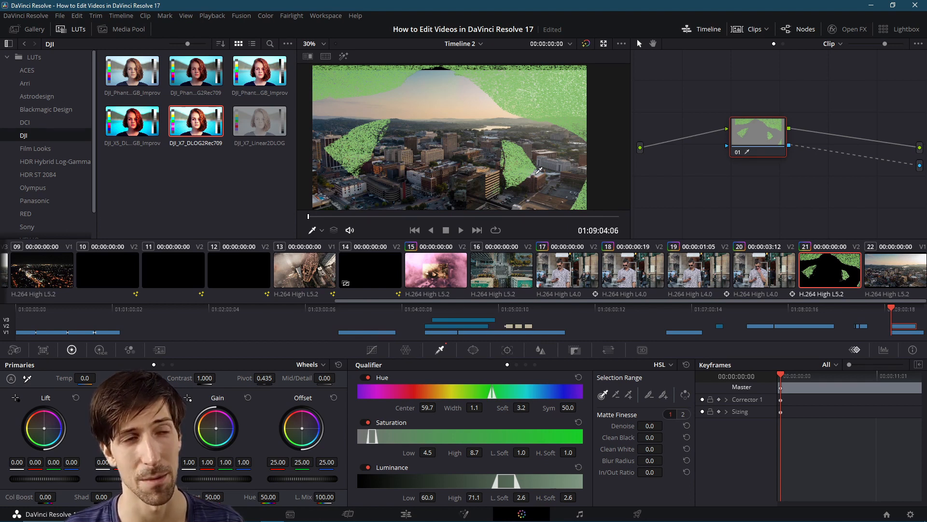
pyautogui.click(574, 350)
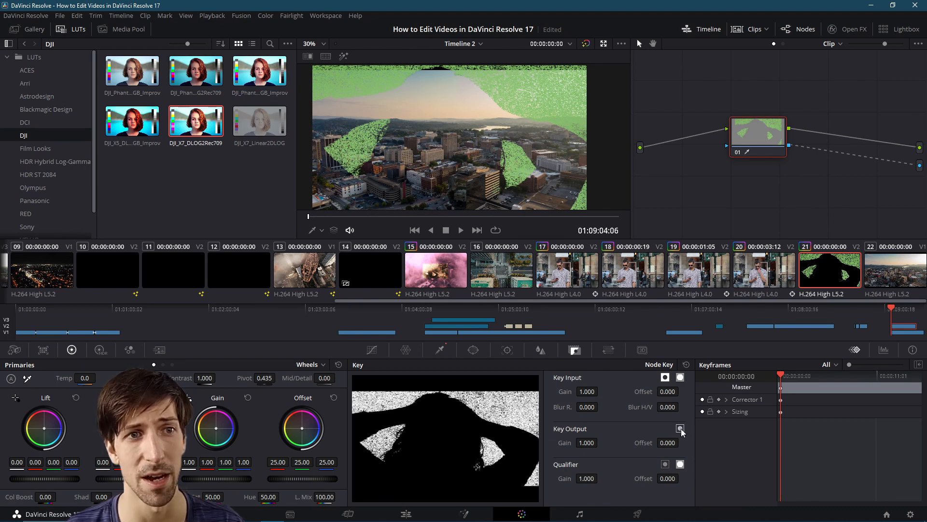
# - Invert the Key Output so the woman appears over the city aerial
pyautogui.click(680, 427)
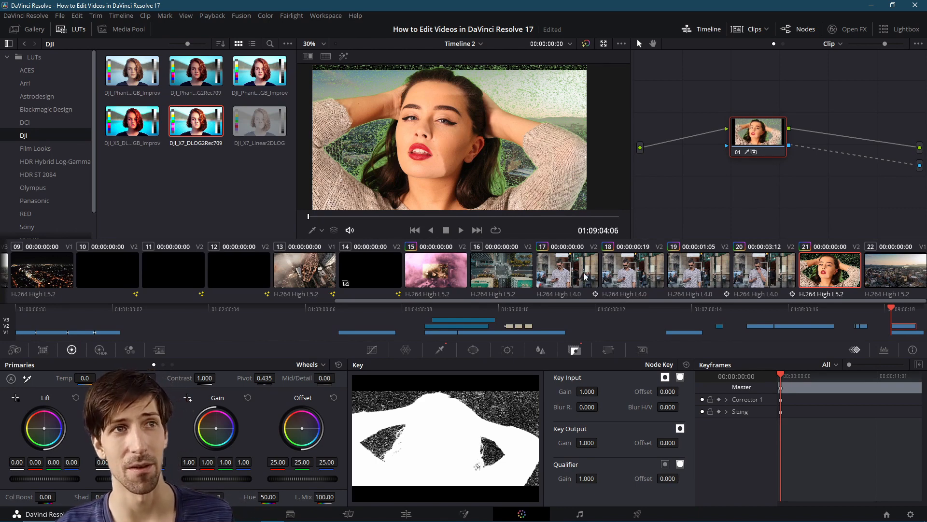
pyautogui.moveTo(618, 276)
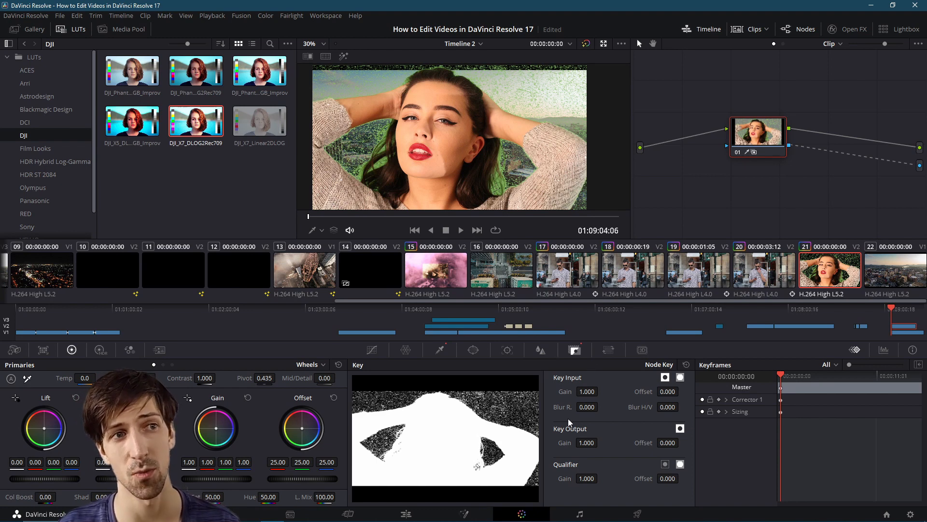
pyautogui.moveTo(440, 350)
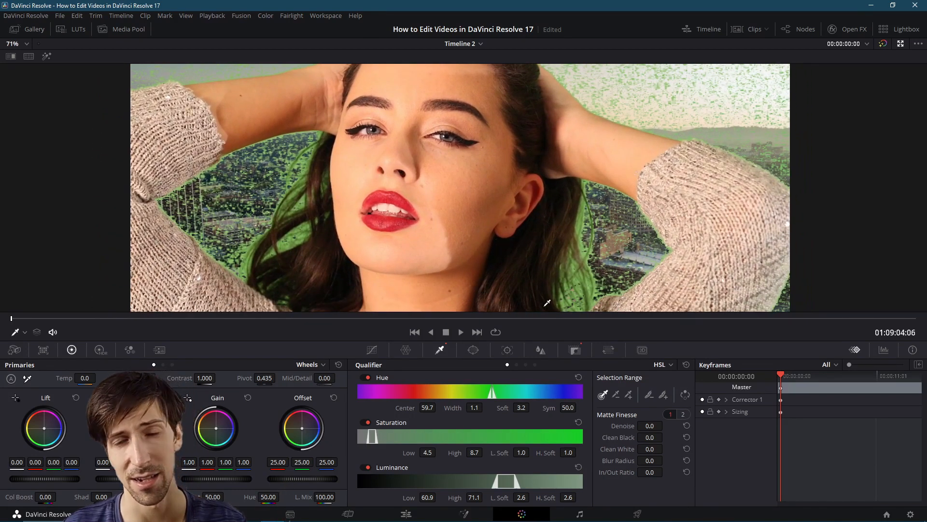
pyautogui.moveTo(629, 395)
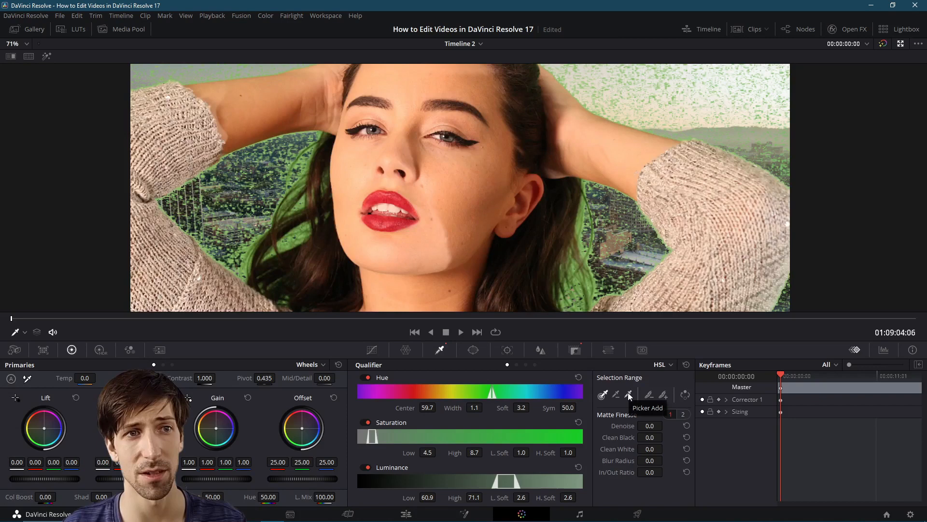
pyautogui.moveTo(290, 240)
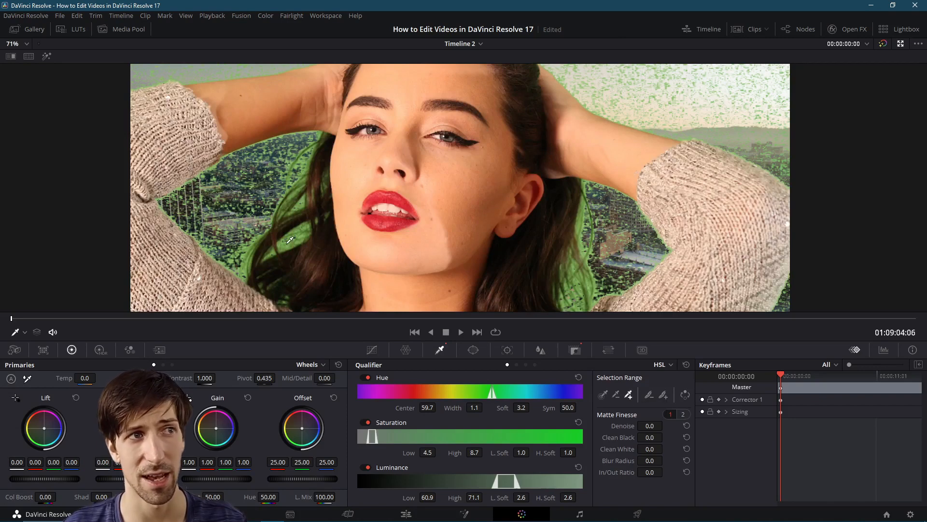
pyautogui.moveTo(406, 338)
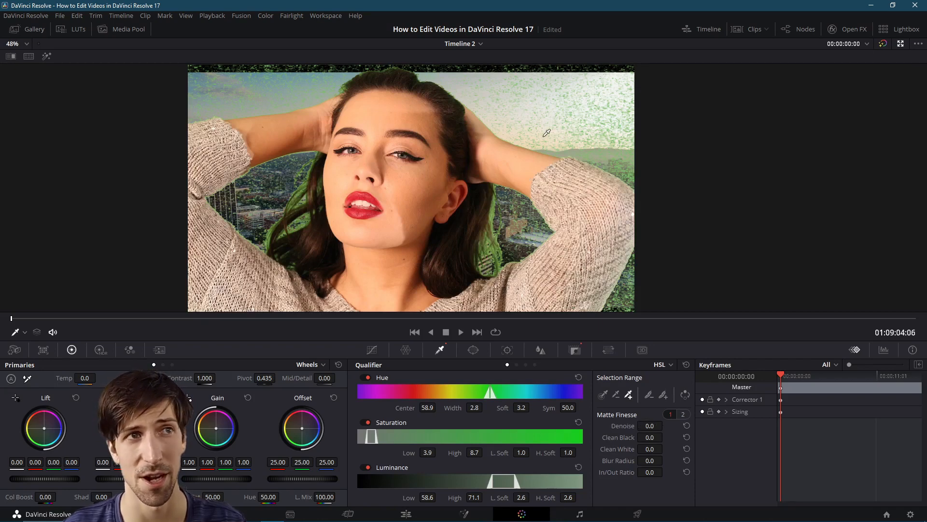
pyautogui.moveTo(577, 337)
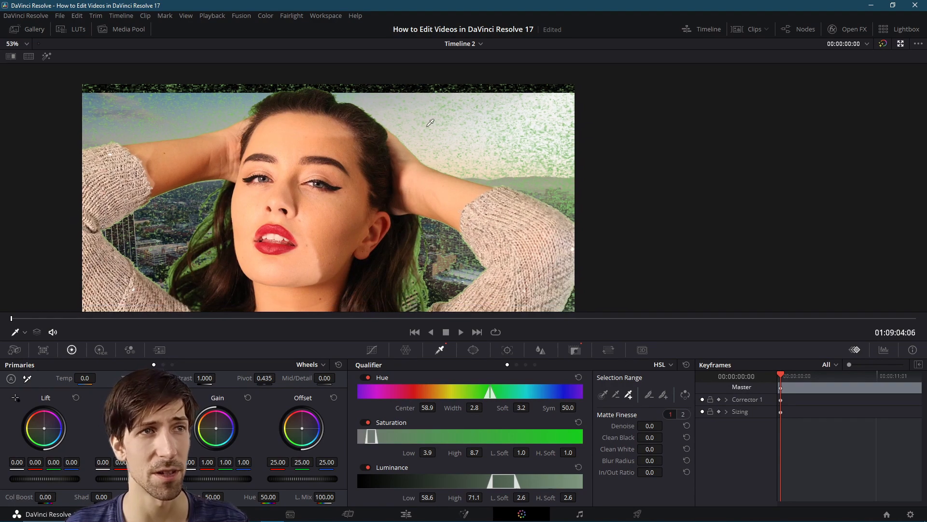
# - Add leftover green speckles with Picker Add and raise Matte Finesse Clean White to 18.3
pyautogui.click(18, 43)
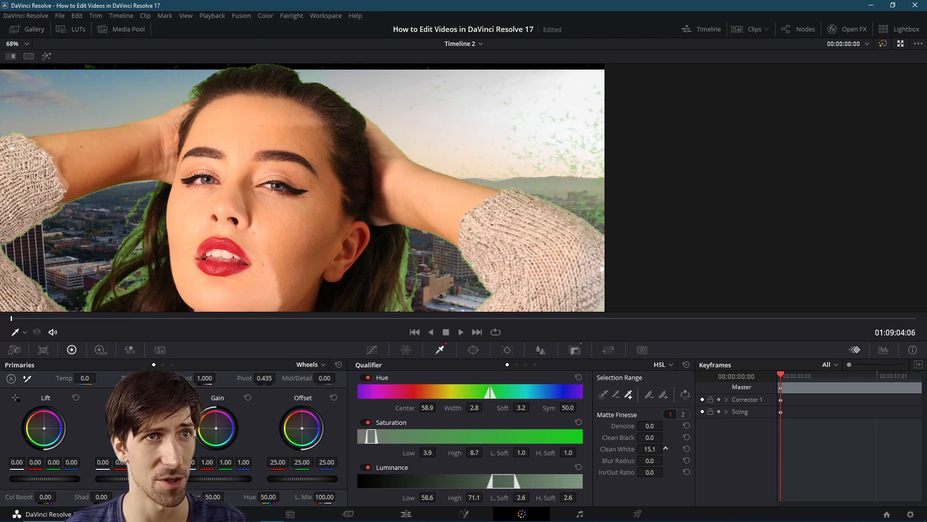
pyautogui.click(665, 448)
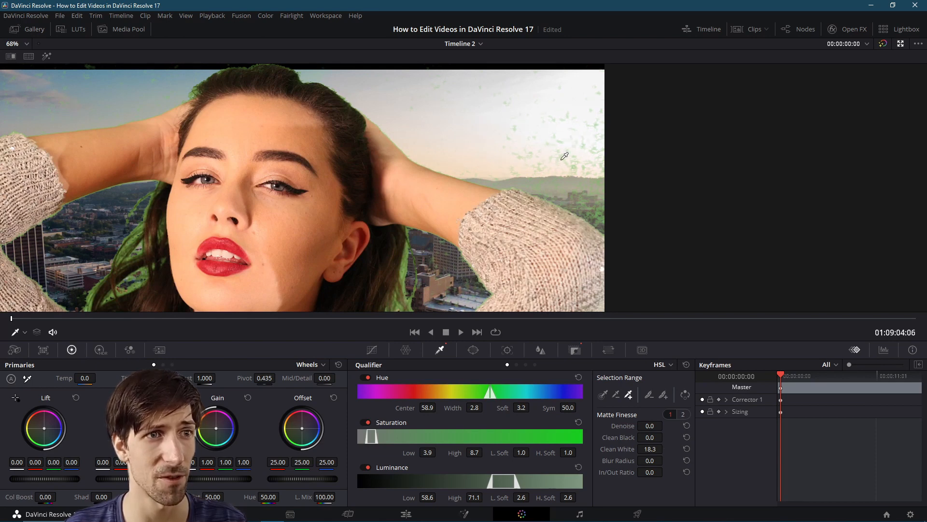
pyautogui.click(665, 448)
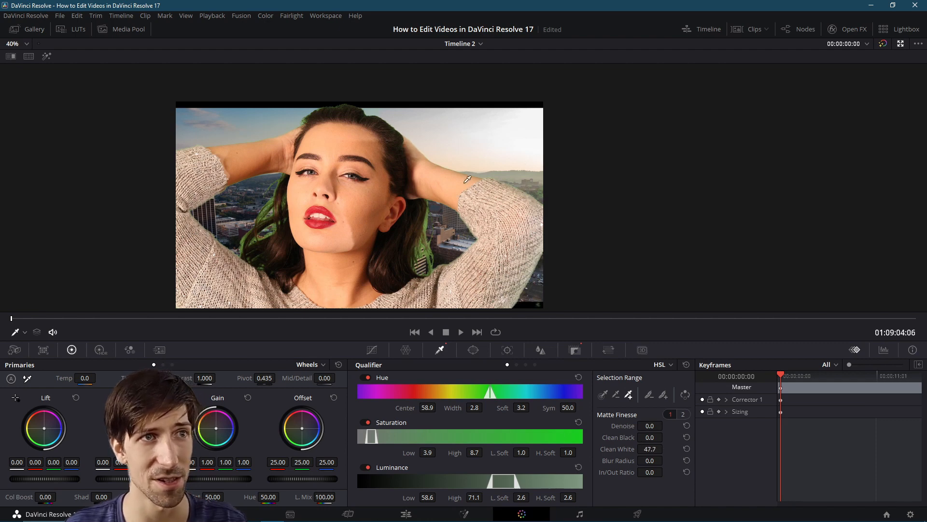
pyautogui.moveTo(476, 212)
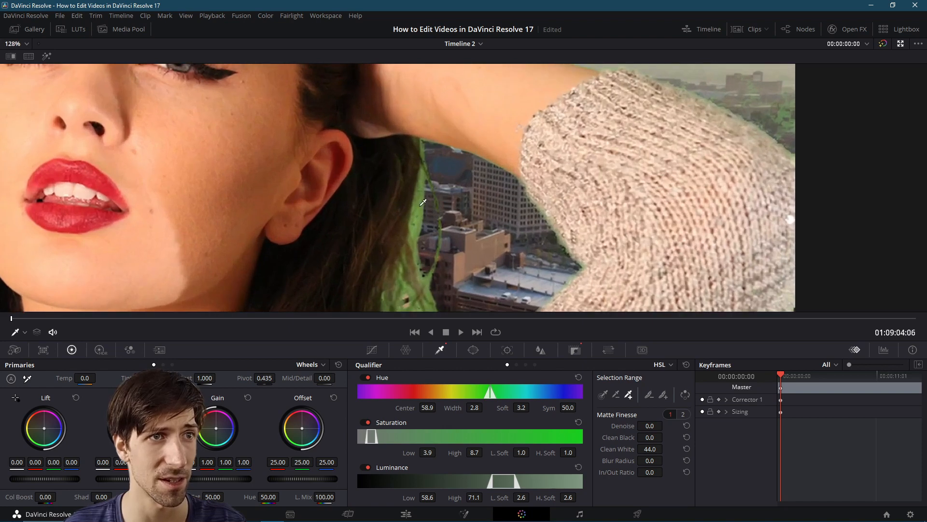
# - Sample the green fringe beside the hair, with Clean White set to 44.0
pyautogui.click(29, 43)
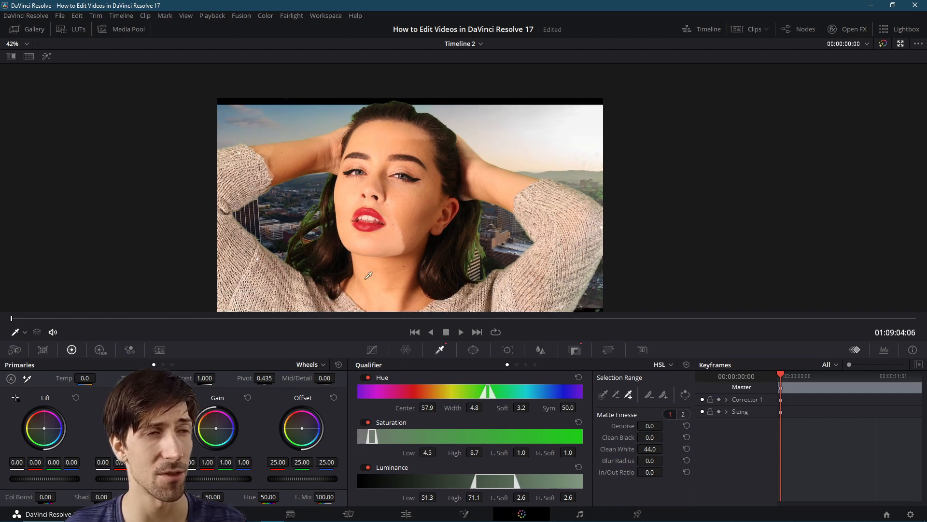
pyautogui.moveTo(562, 247)
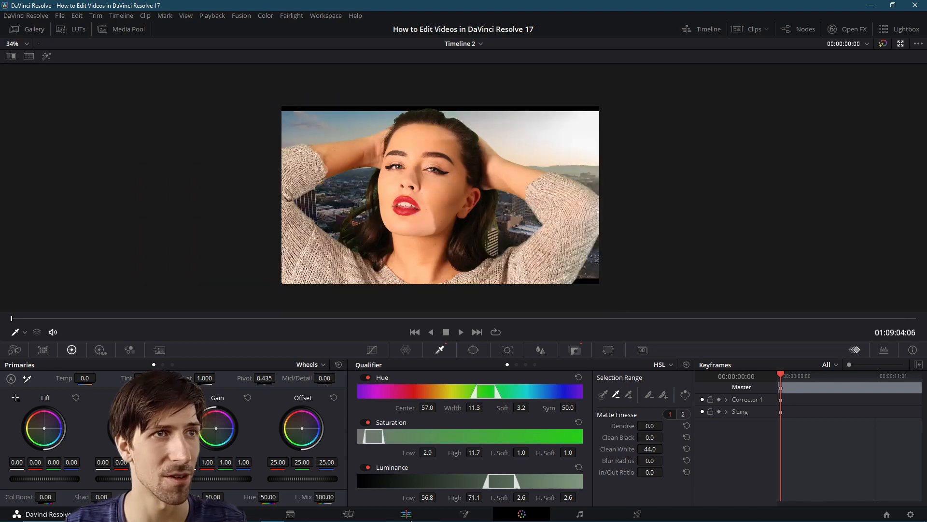
# - Review the composite on the Edit page, widening Hue Width to 21.1 before replaying
pyautogui.click(405, 514)
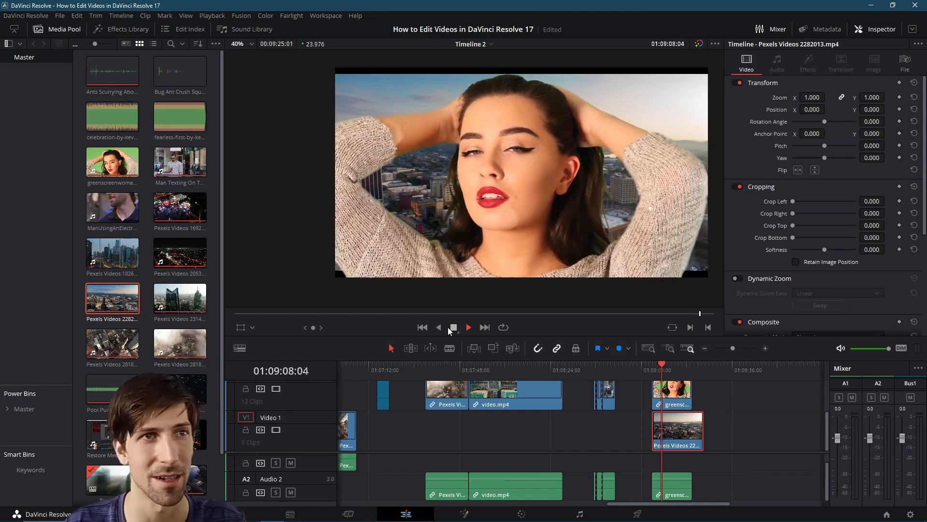
pyautogui.moveTo(453, 328)
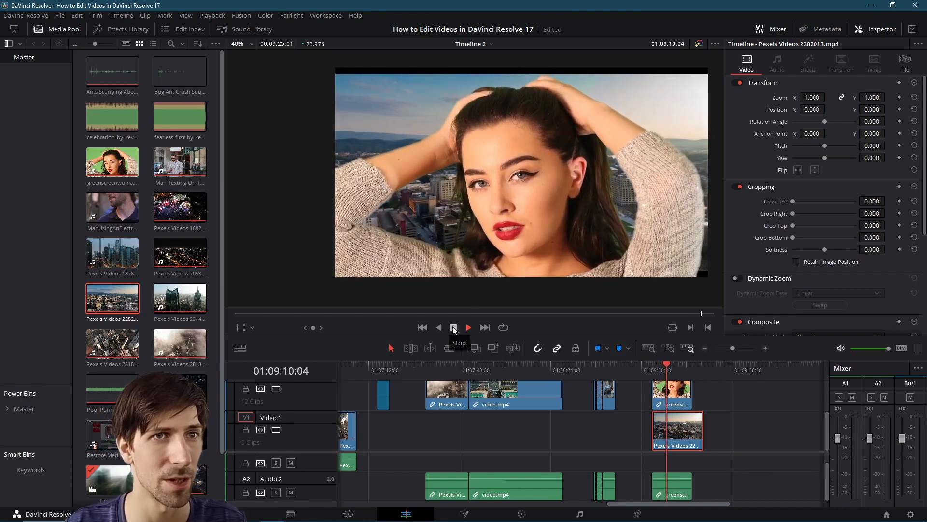
pyautogui.click(453, 327)
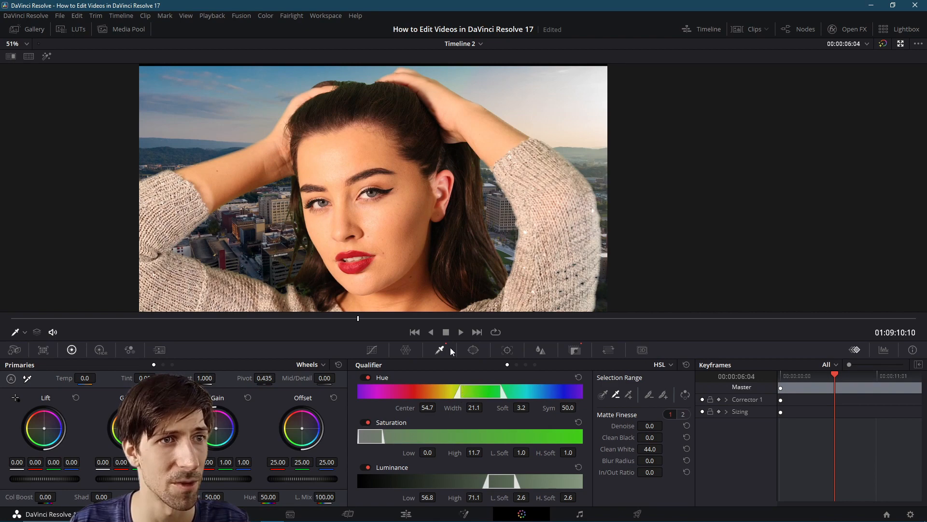
pyautogui.click(405, 513)
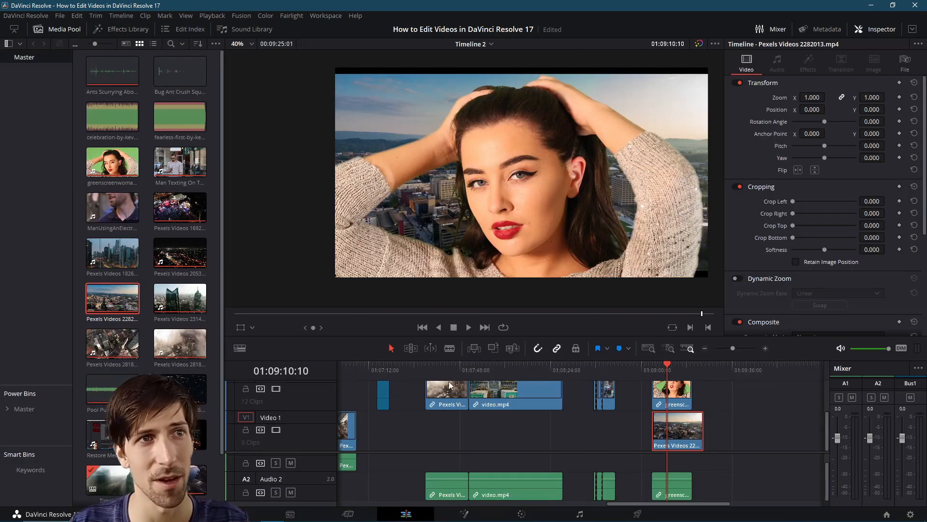
pyautogui.click(469, 326)
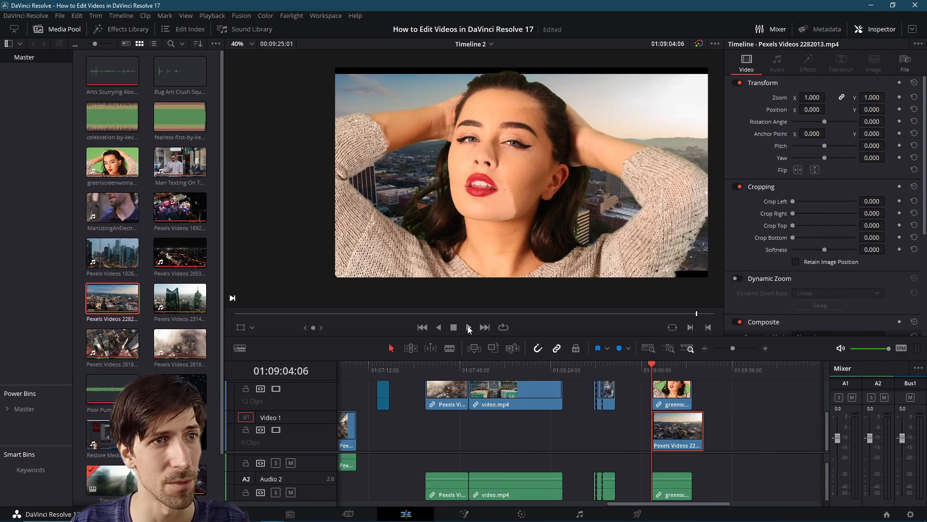
pyautogui.click(453, 327)
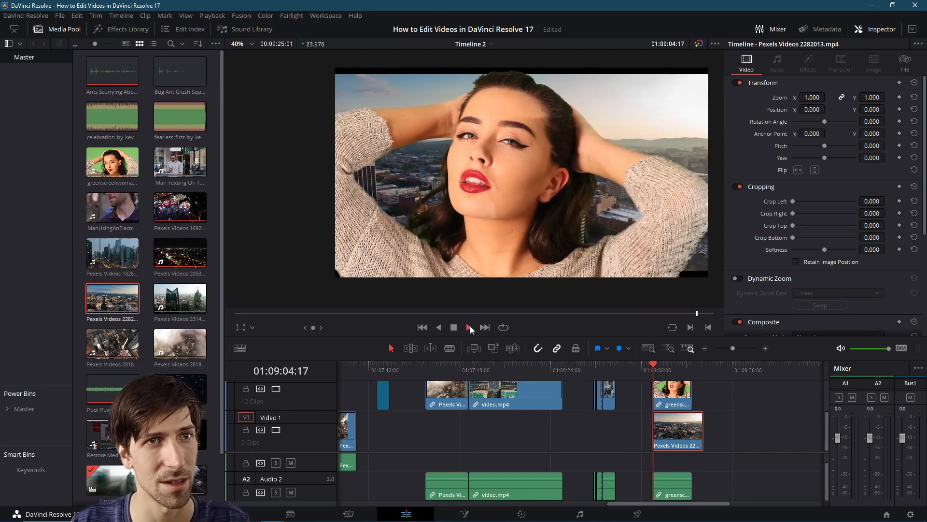
pyautogui.click(468, 327)
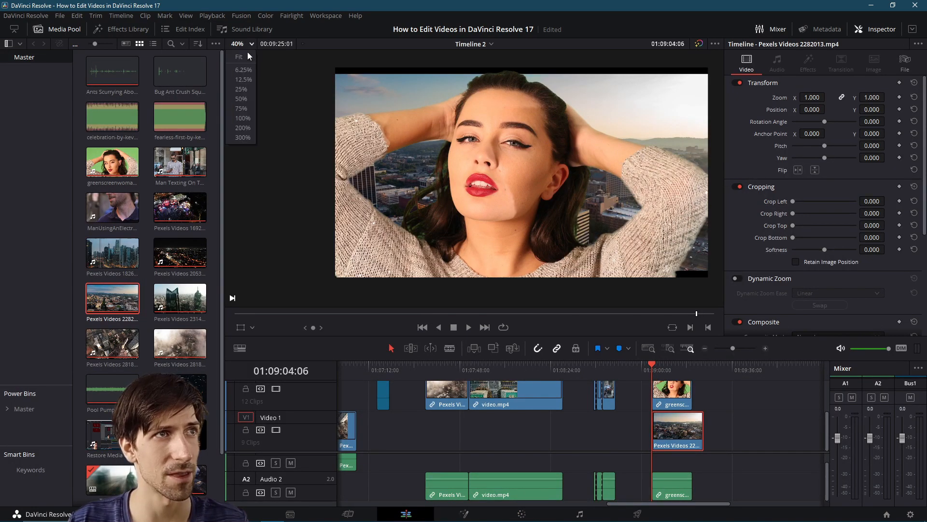
# - On the Color page, set Matte Finesse Denoise to 14.3 and In/Out Ratio to -24.7
pyautogui.click(238, 56)
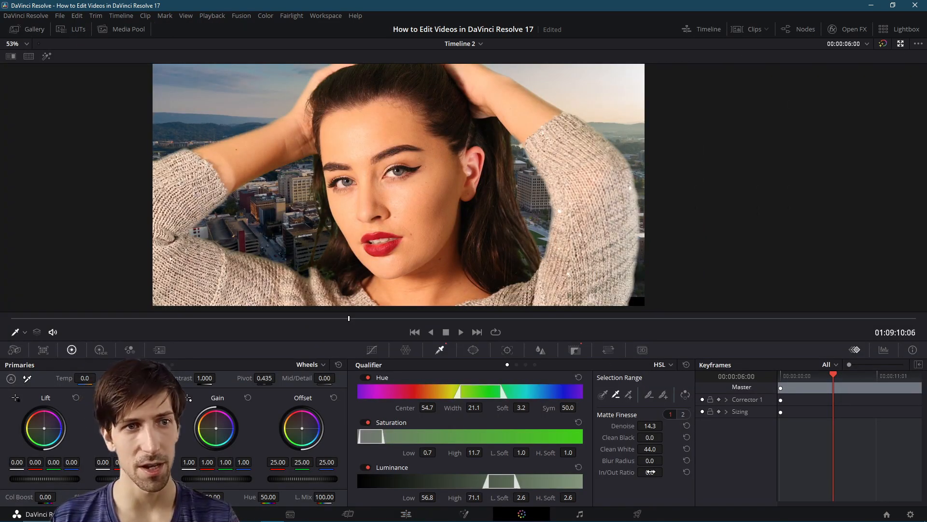
pyautogui.click(649, 471)
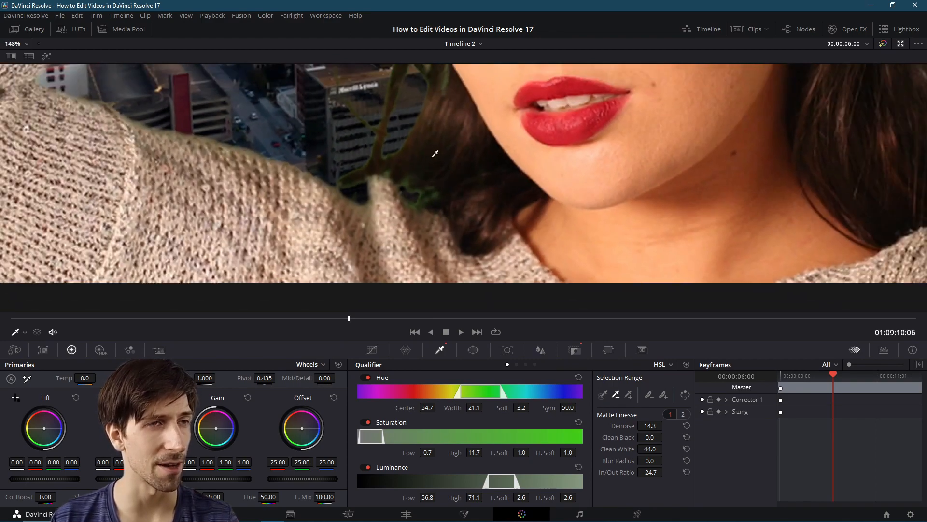
pyautogui.click(16, 43)
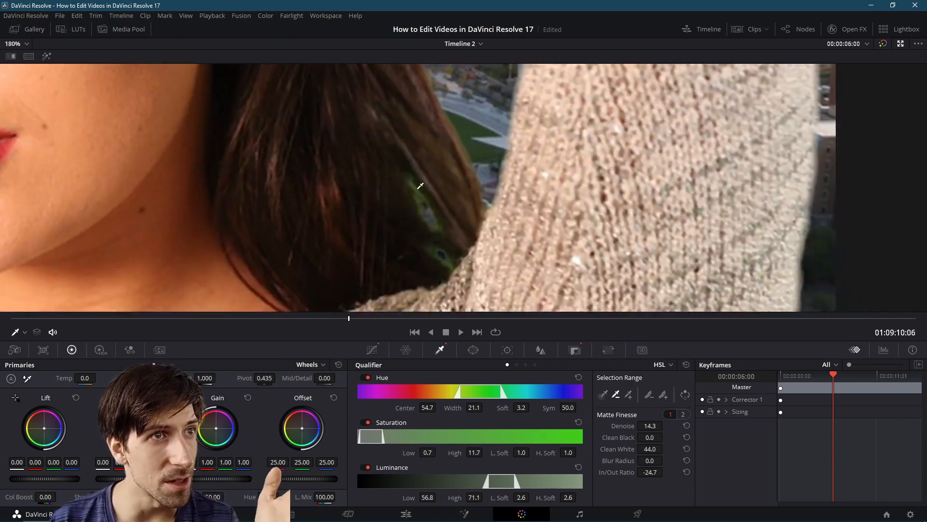
pyautogui.moveTo(467, 362)
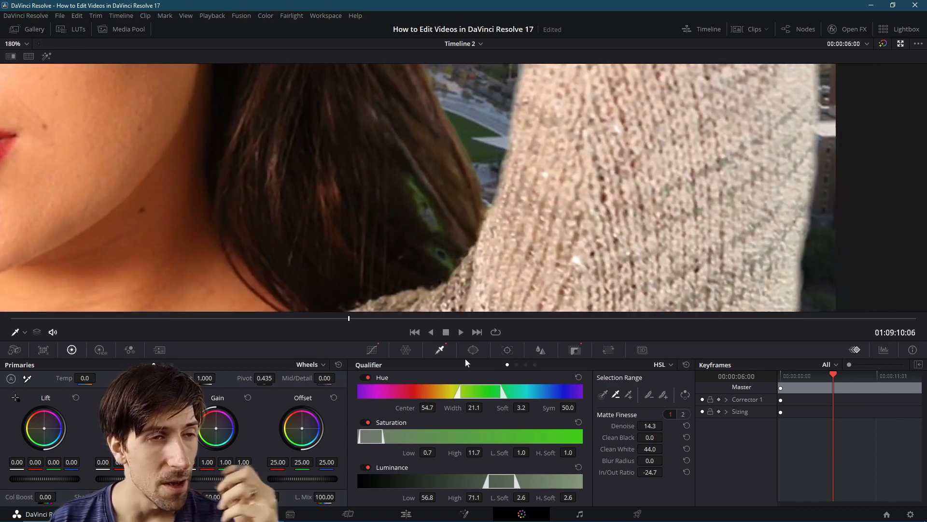
pyautogui.moveTo(406, 350)
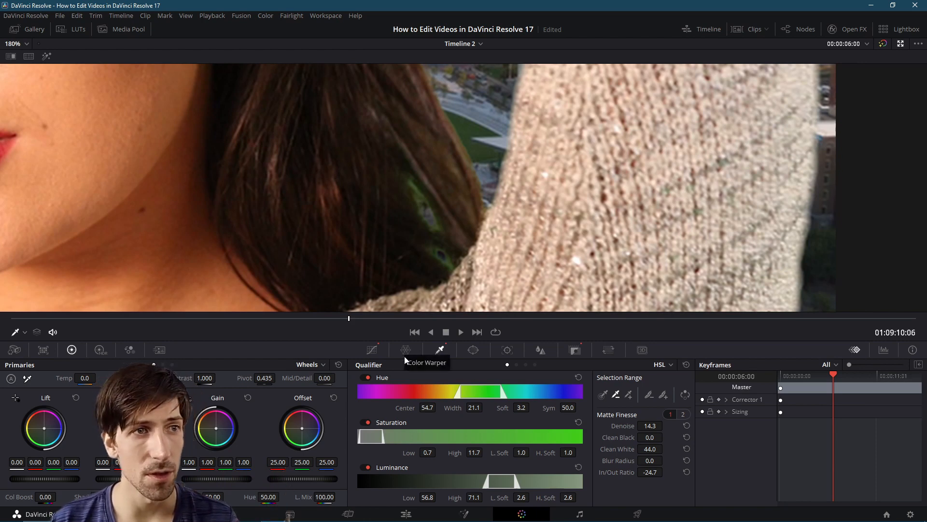
# - Open the Color Warper palette for the keyed green-screen clip
pyautogui.click(407, 350)
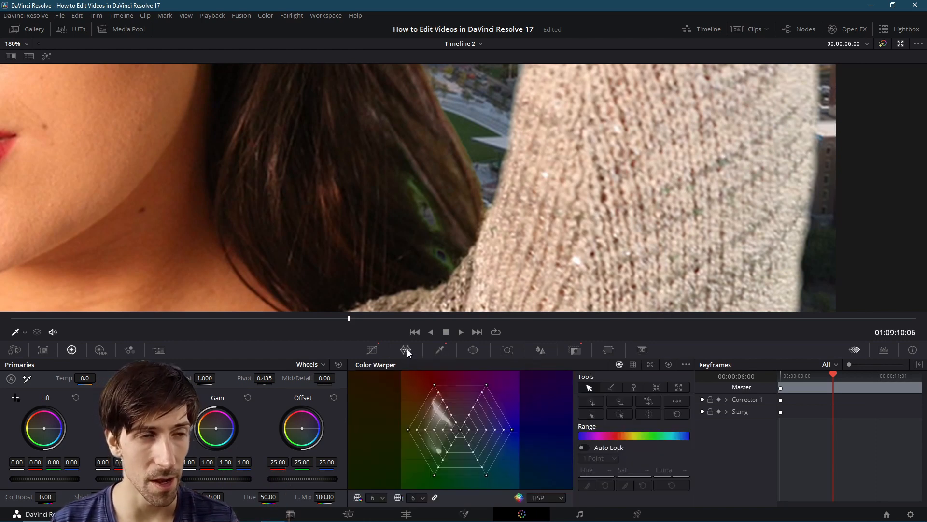
pyautogui.moveTo(445, 478)
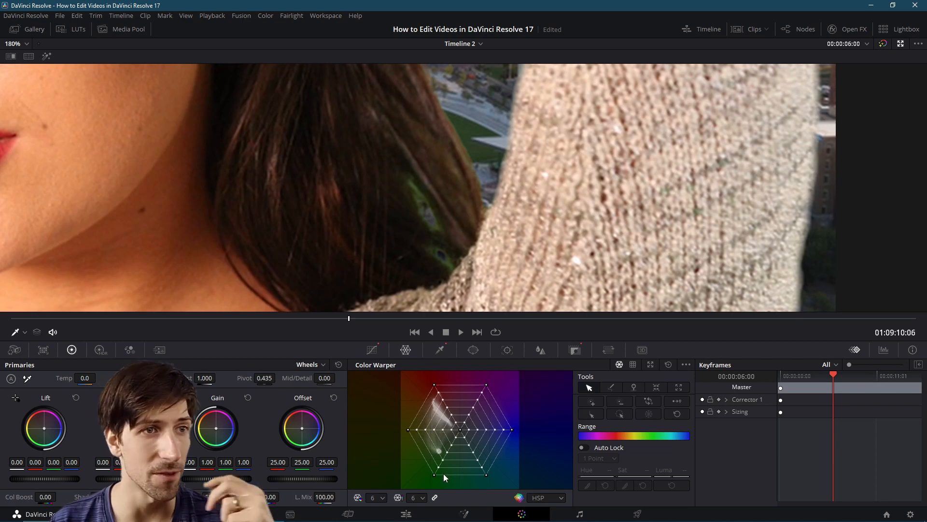
pyautogui.moveTo(503, 395)
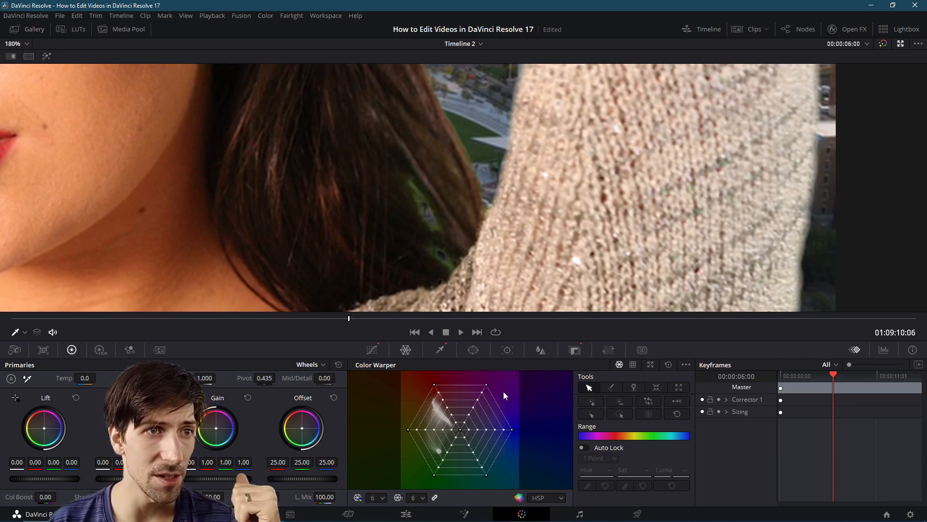
pyautogui.moveTo(470, 480)
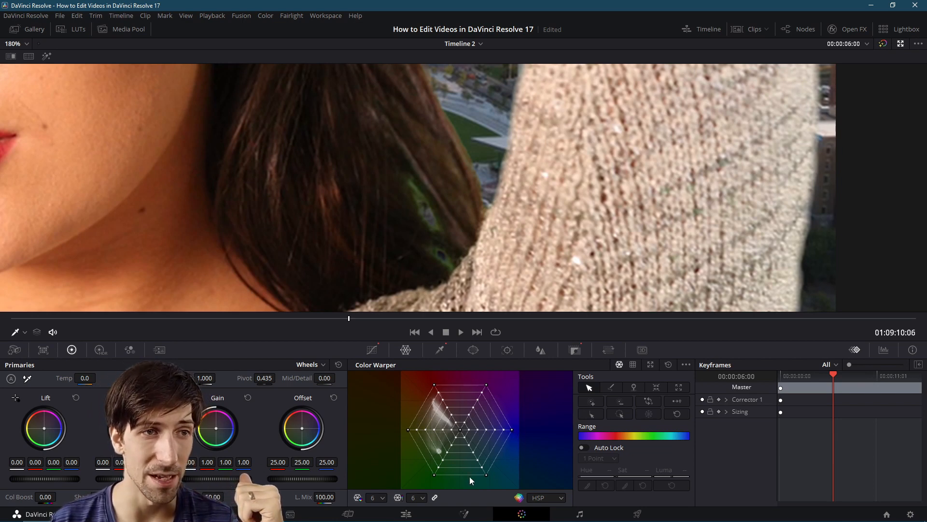
pyautogui.moveTo(516, 466)
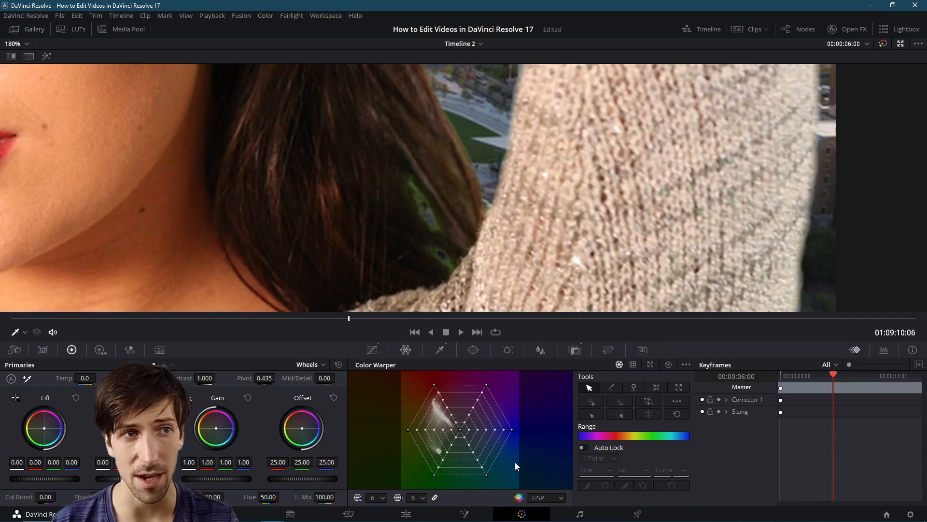
pyautogui.moveTo(498, 330)
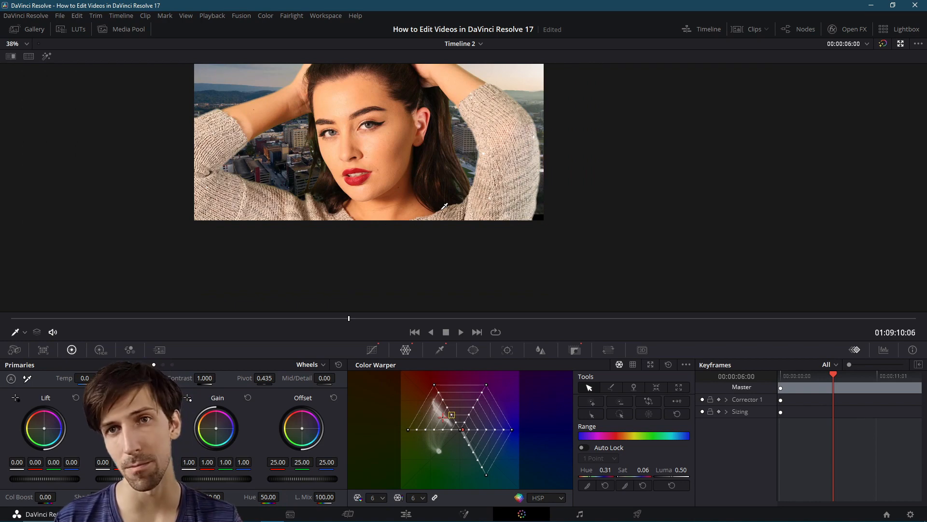
pyautogui.click(406, 513)
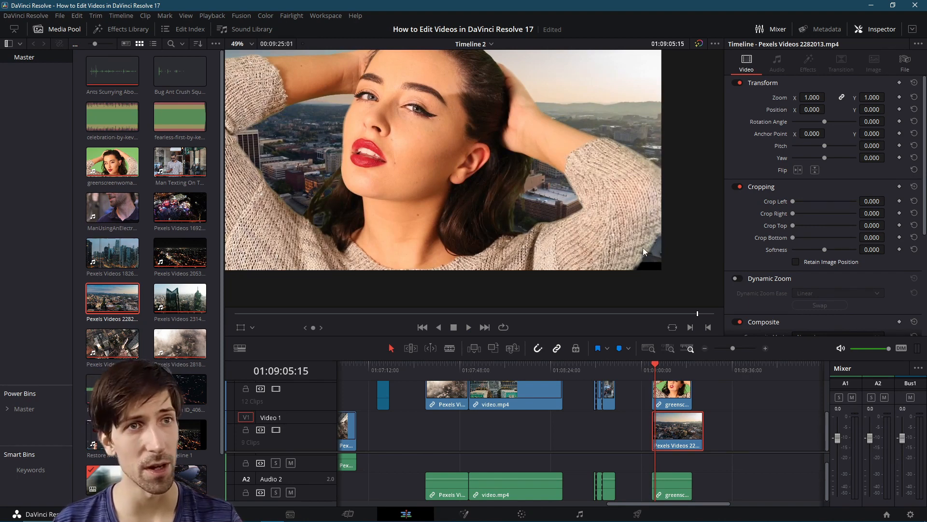
pyautogui.moveTo(593, 459)
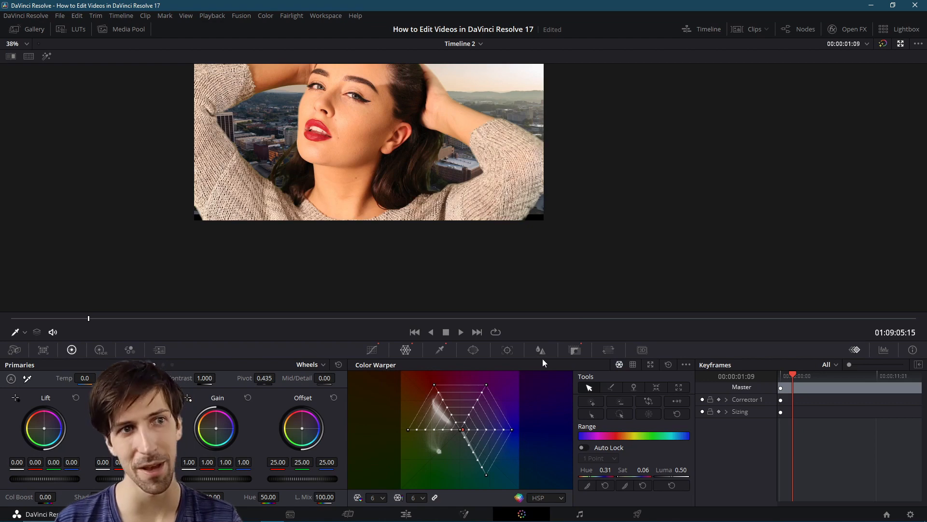
pyautogui.moveTo(442, 349)
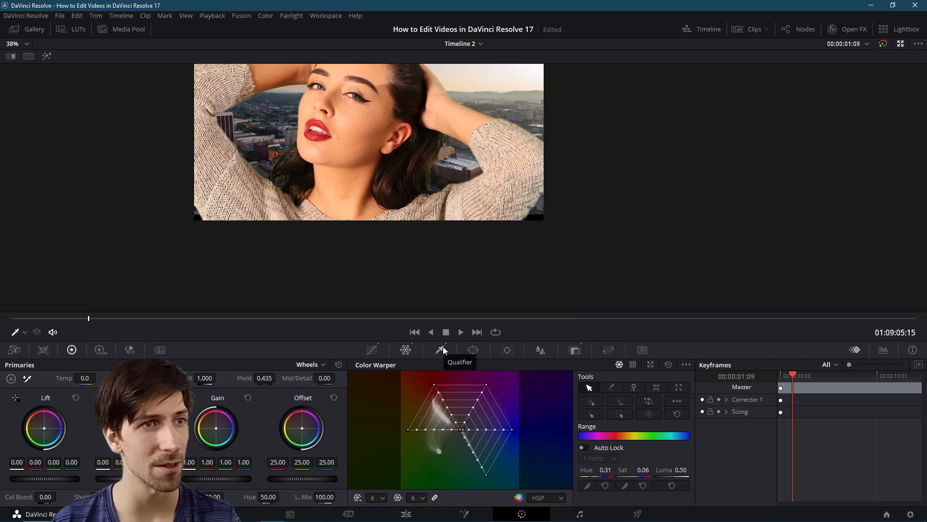
pyautogui.moveTo(521, 363)
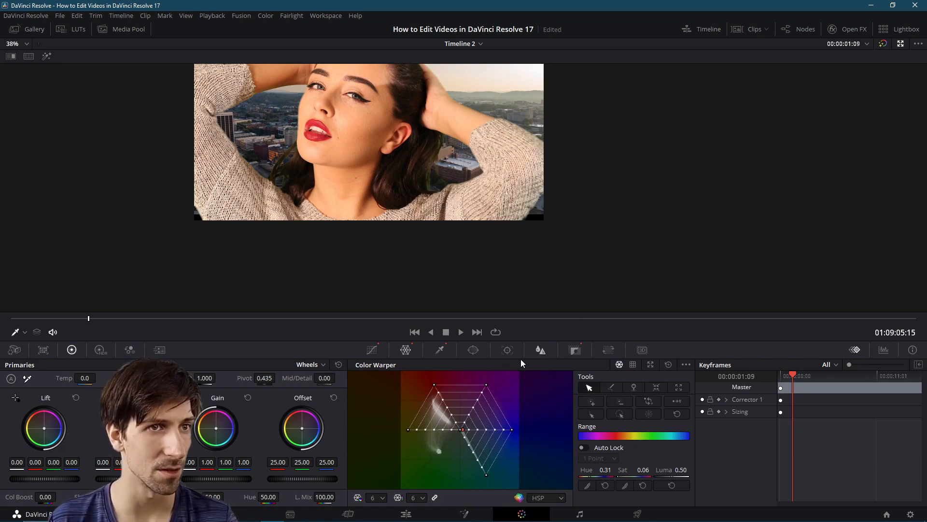
# - Reopen the Qualifier palette and set Matte Finesse Denoise to 22.0
pyautogui.click(439, 350)
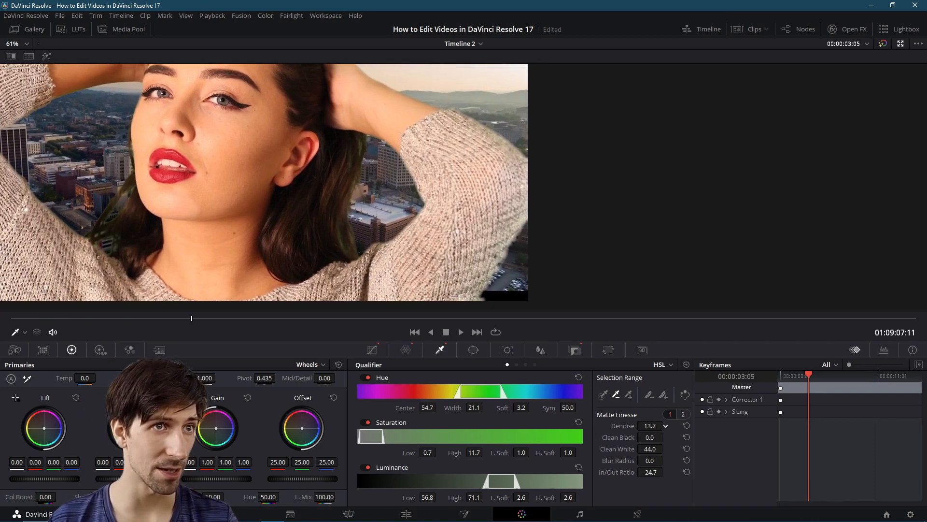
pyautogui.click(664, 425)
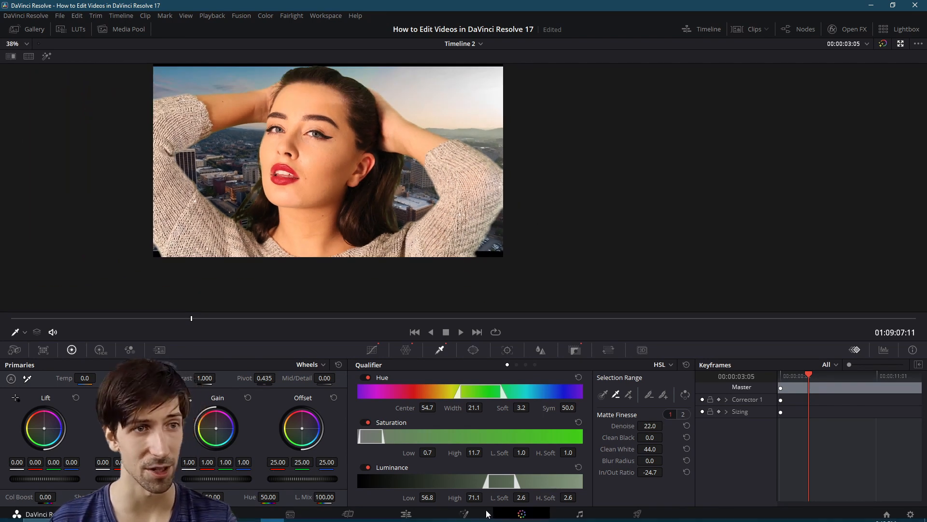
# - Switch to the Edit page and play the woman-over-city-aerial composite
pyautogui.click(405, 513)
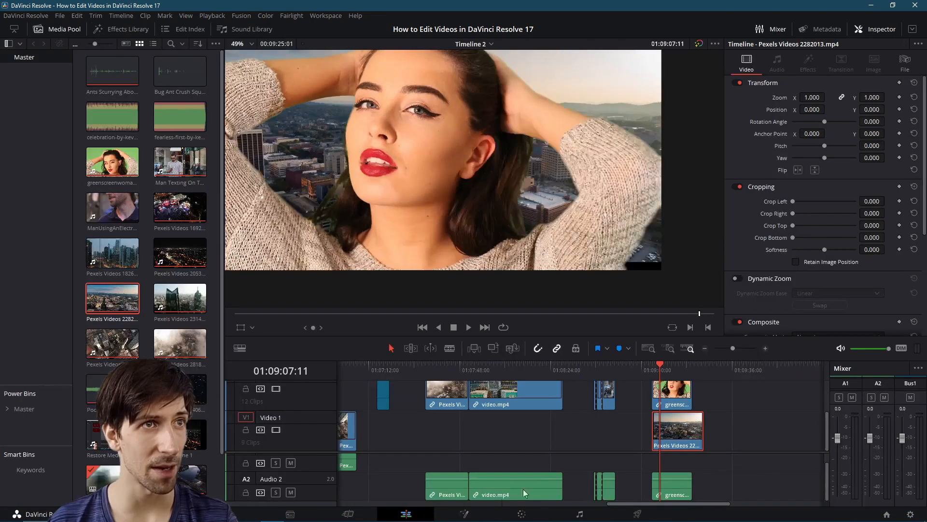
pyautogui.click(469, 327)
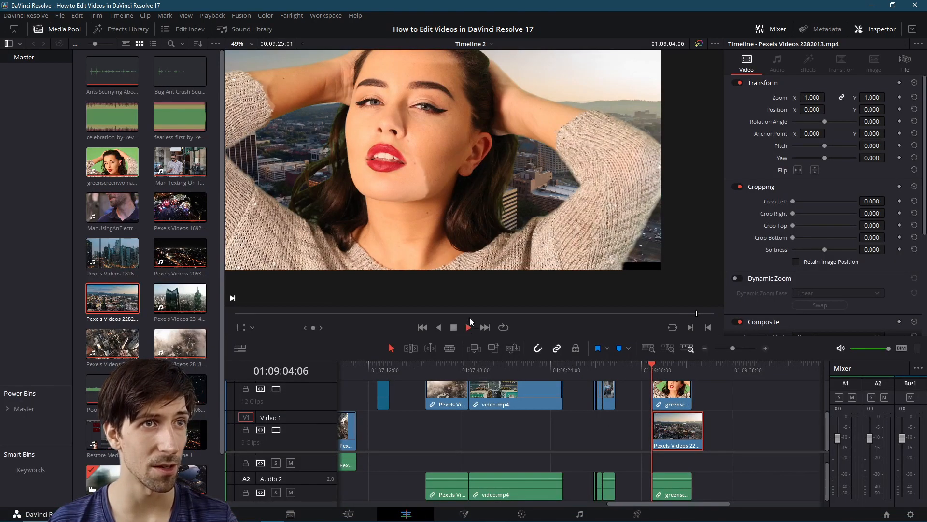